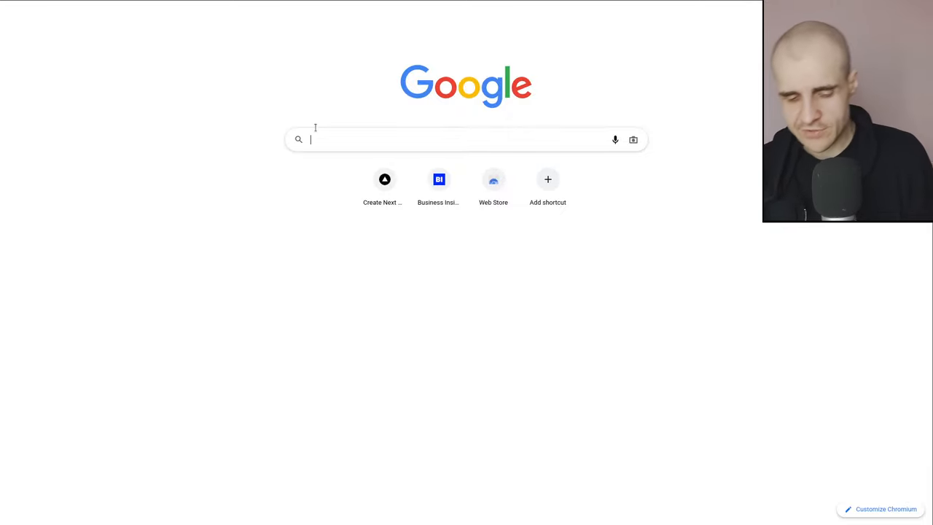
- Search Google for 'morally grey shows', autocorrected to grey shoe listings
text(morally grey shows)
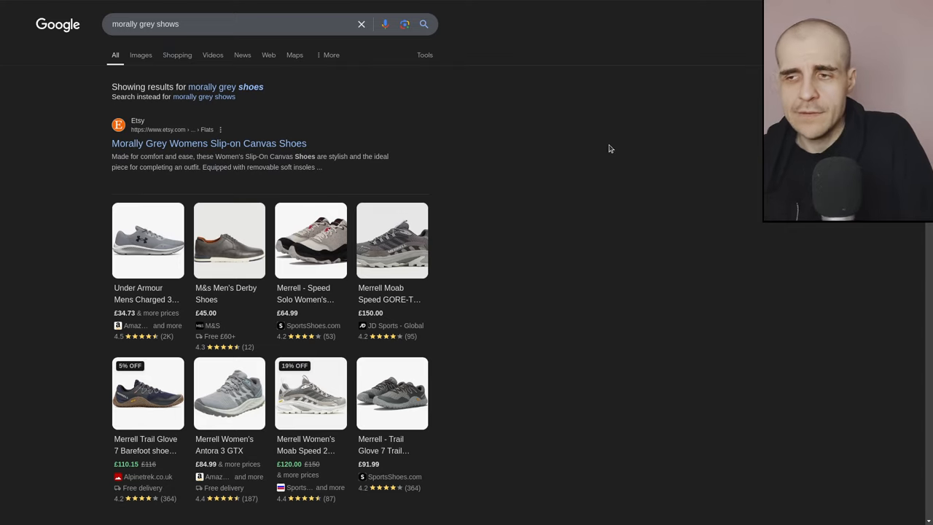
mouse_move(582, 239)
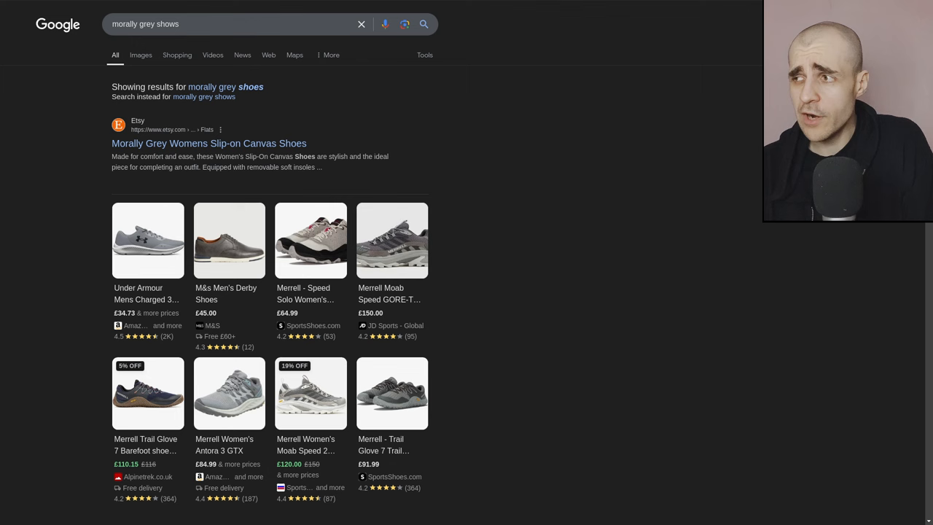
scroll(down, 3)
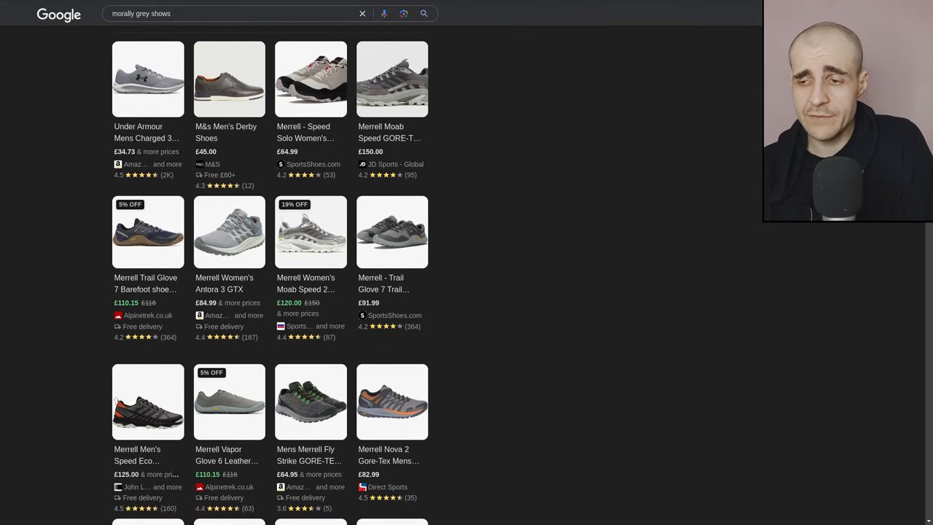
scroll(down, 3)
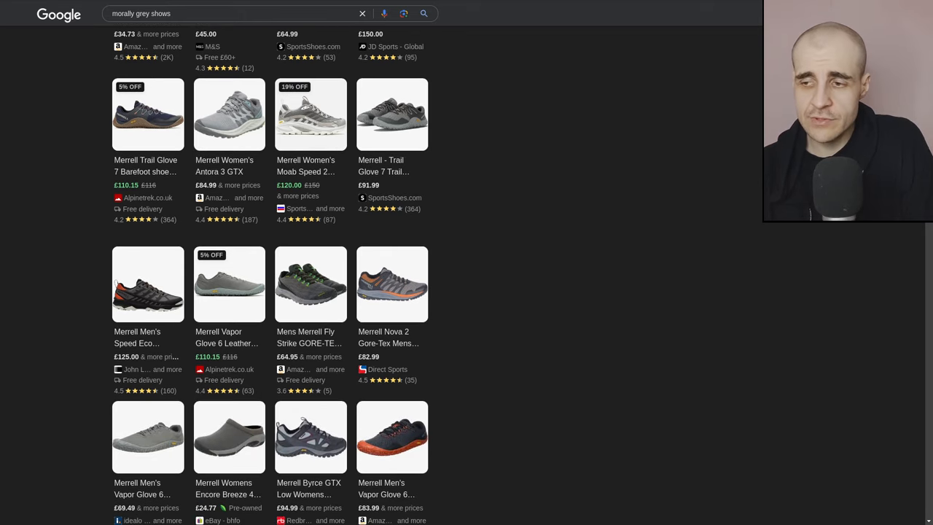
scroll(down, 3)
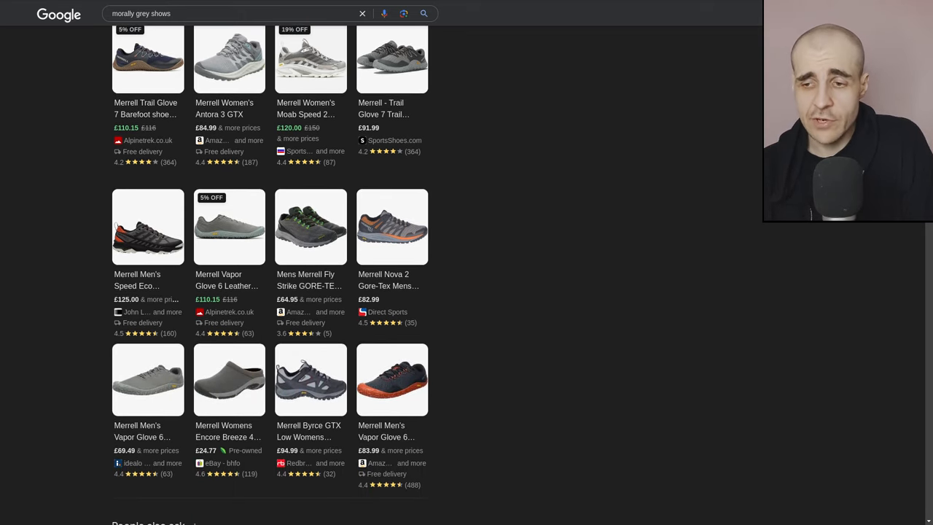
scroll(down, 3)
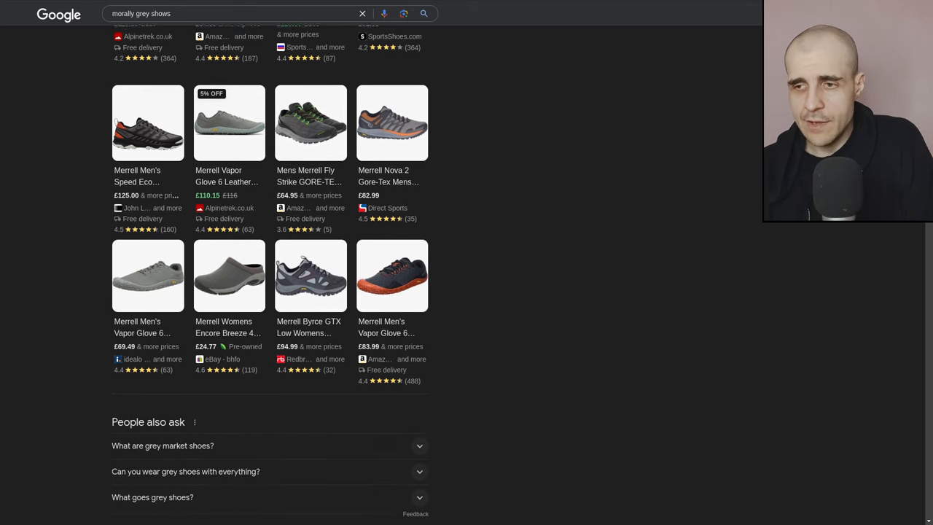
scroll(down, 3)
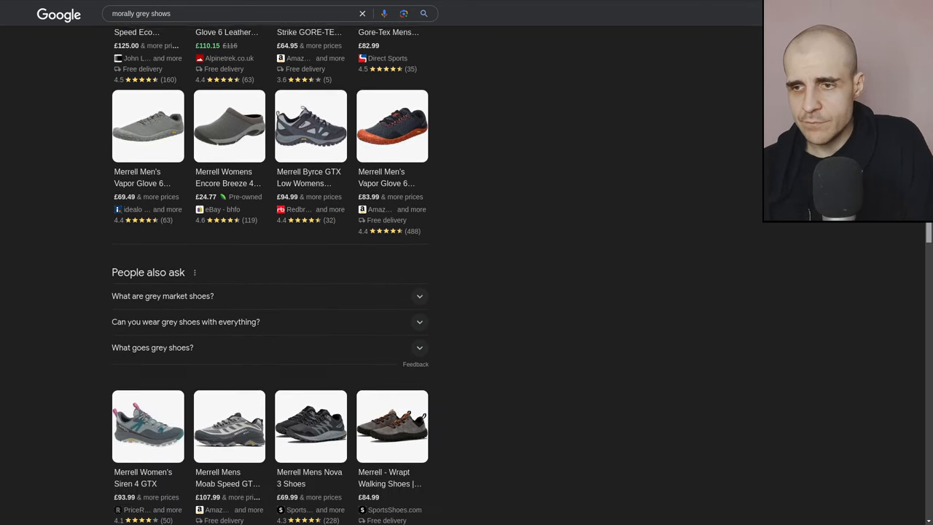
scroll(down, 3)
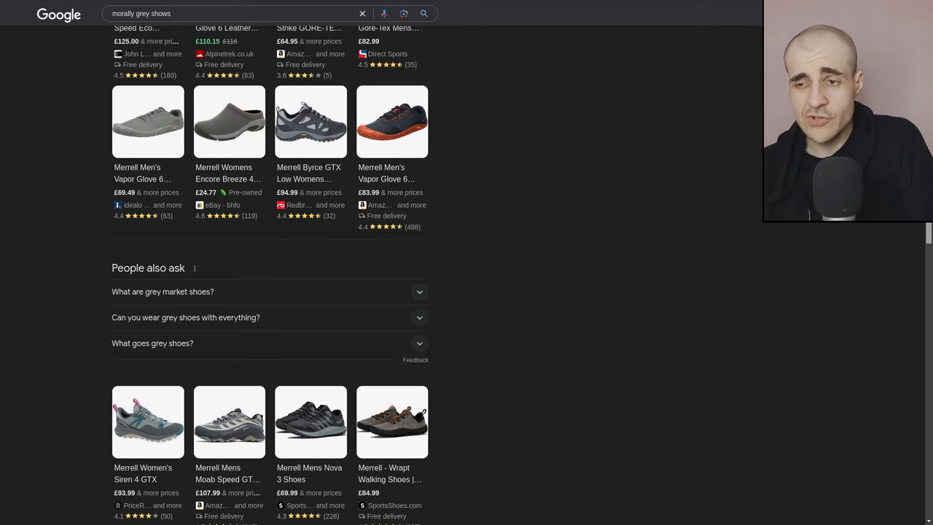
scroll(down, 3)
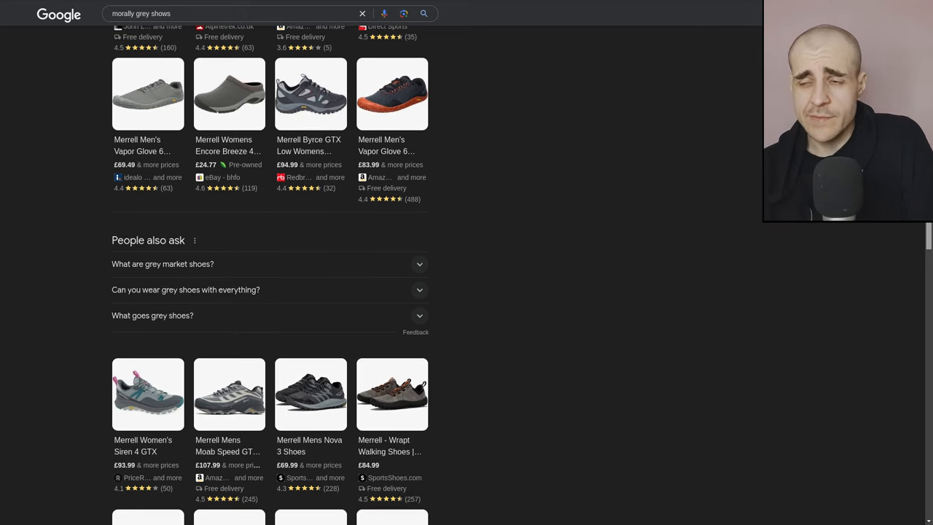
scroll(down, 3)
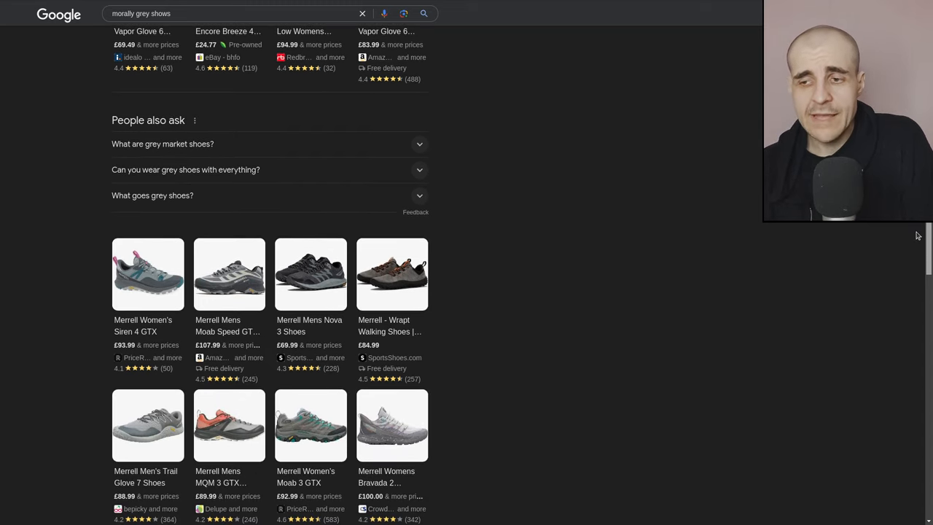
scroll(down, 3)
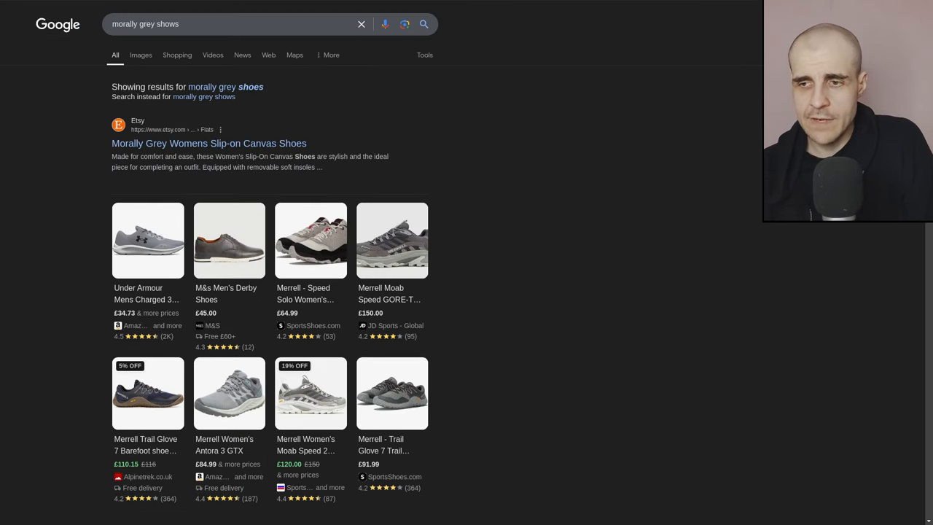
- Scroll past the Merrell shoe cards to the Pinterest, X and Etsy web results
scroll(down, 3)
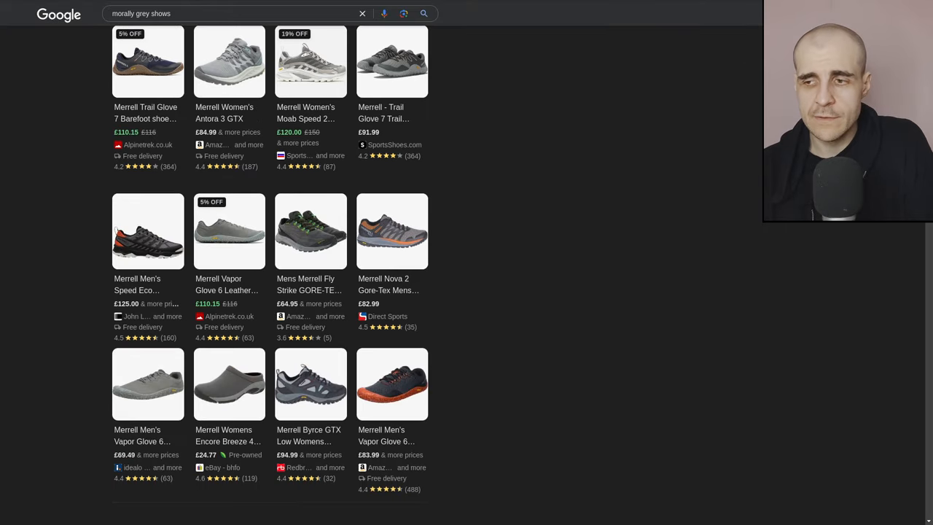
scroll(down, 3)
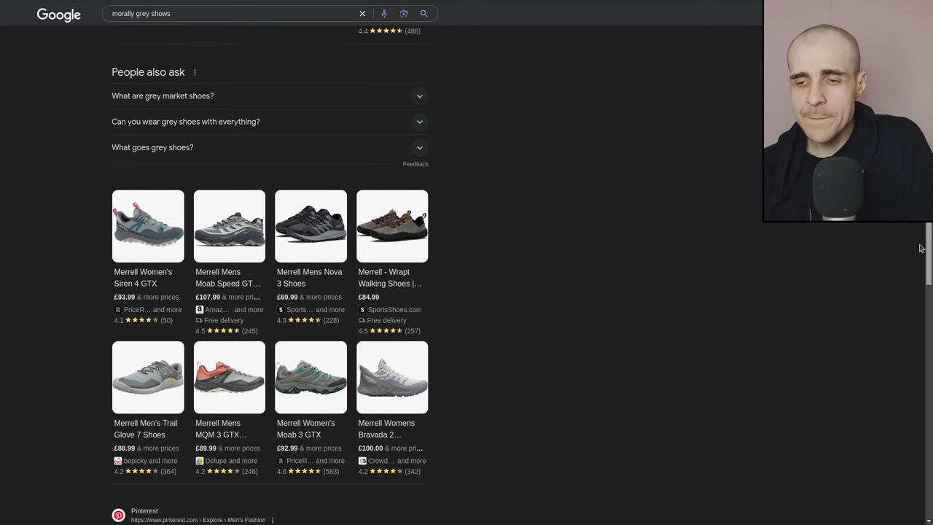
scroll(down, 3)
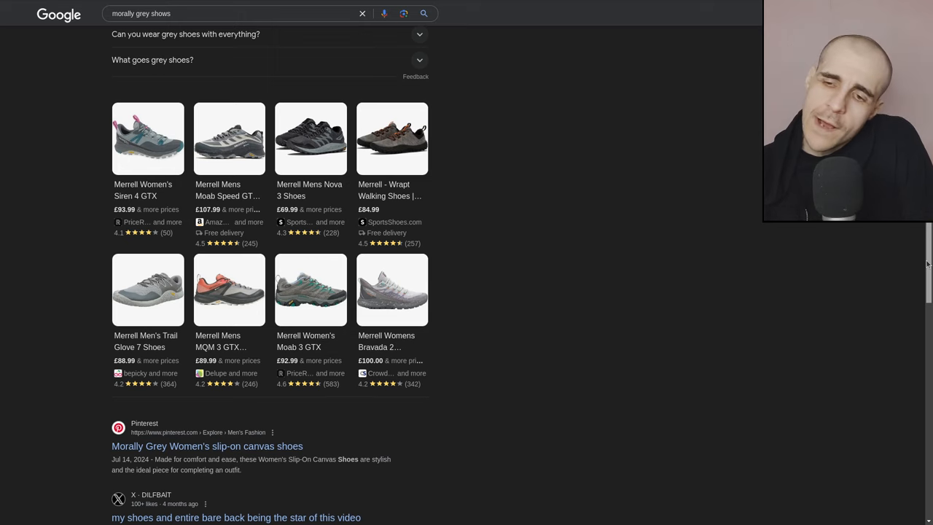
scroll(down, 3)
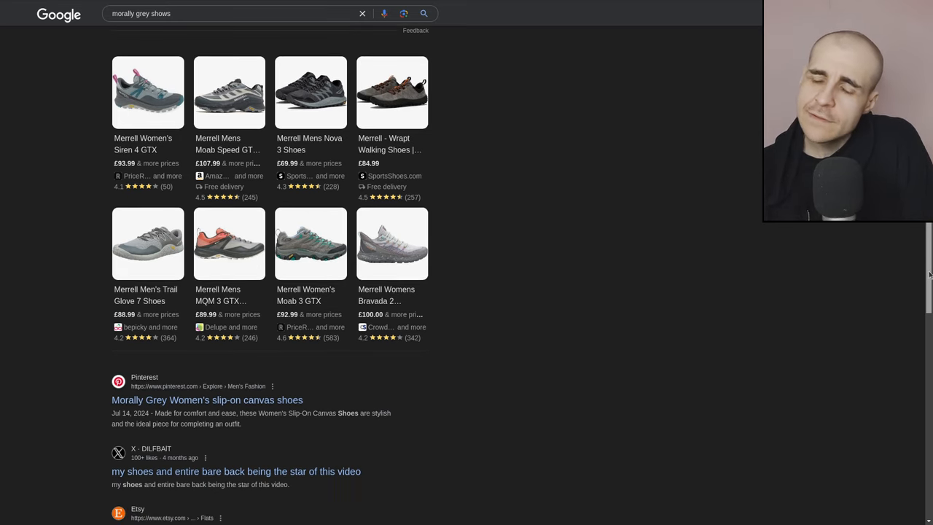
scroll(down, 3)
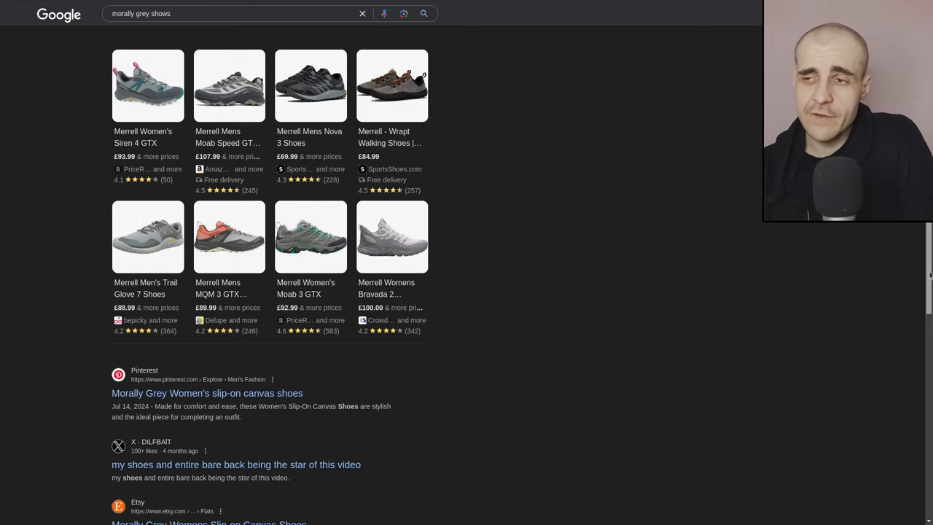
scroll(down, 3)
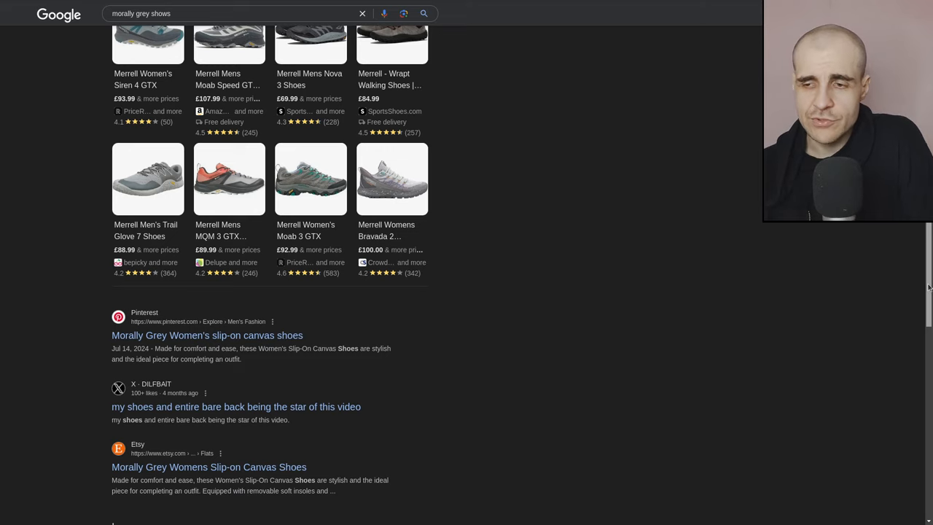
scroll(down, 3)
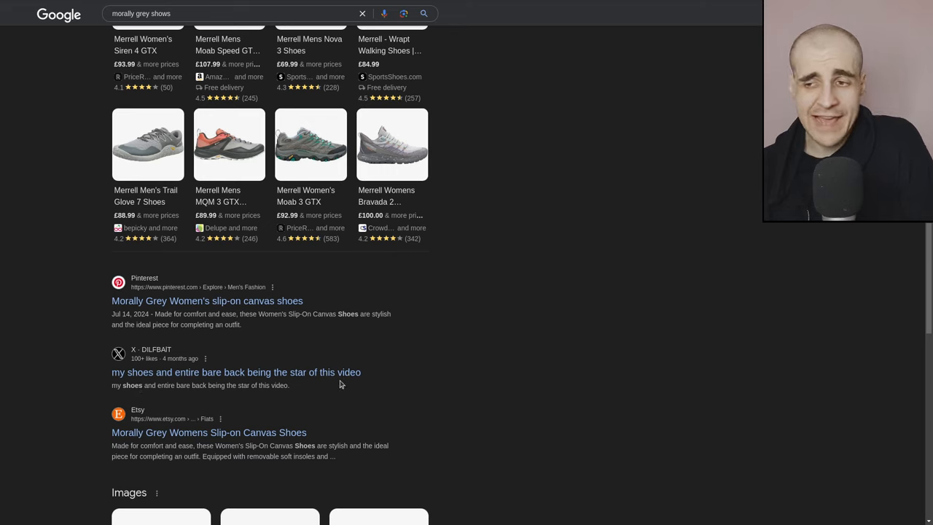
mouse_move(102, 362)
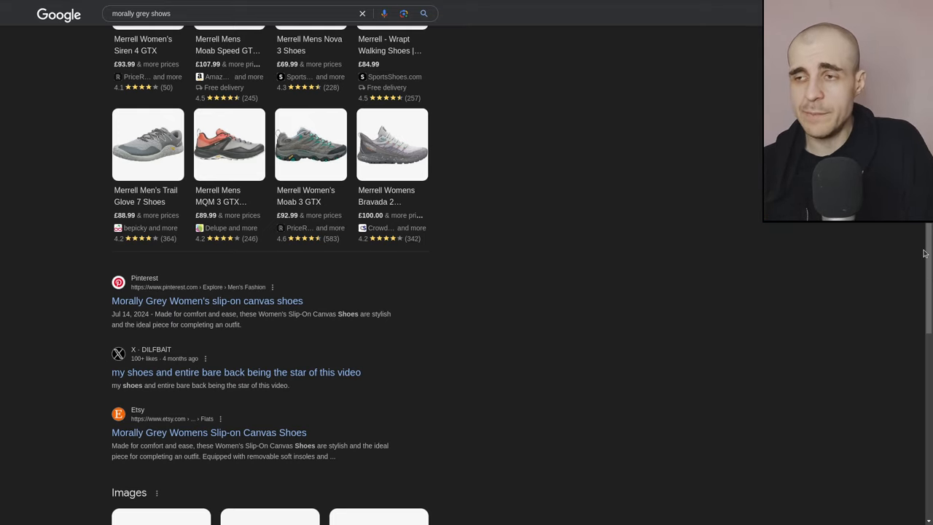
- Scroll through the Images block of grey shoes to the X, Moral Code Footwear, Reddit and Amazon results
scroll(up, 3)
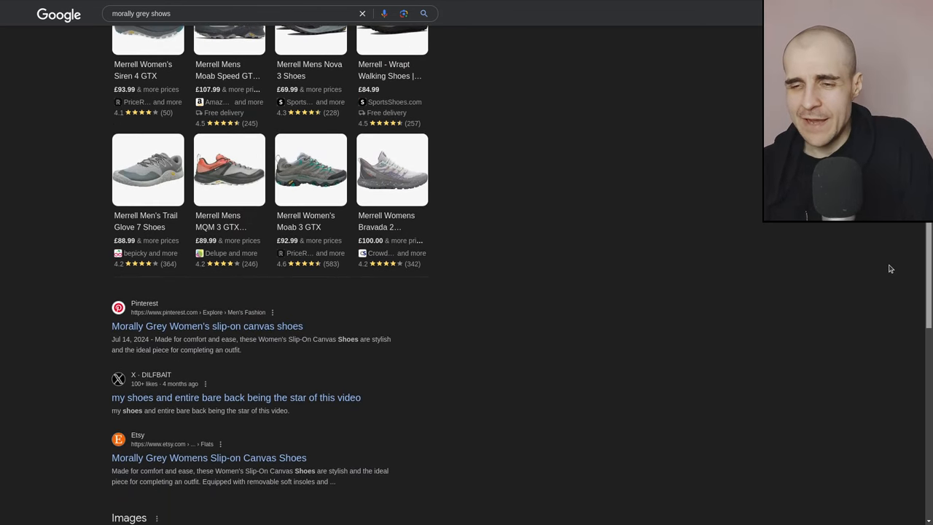
scroll(down, 3)
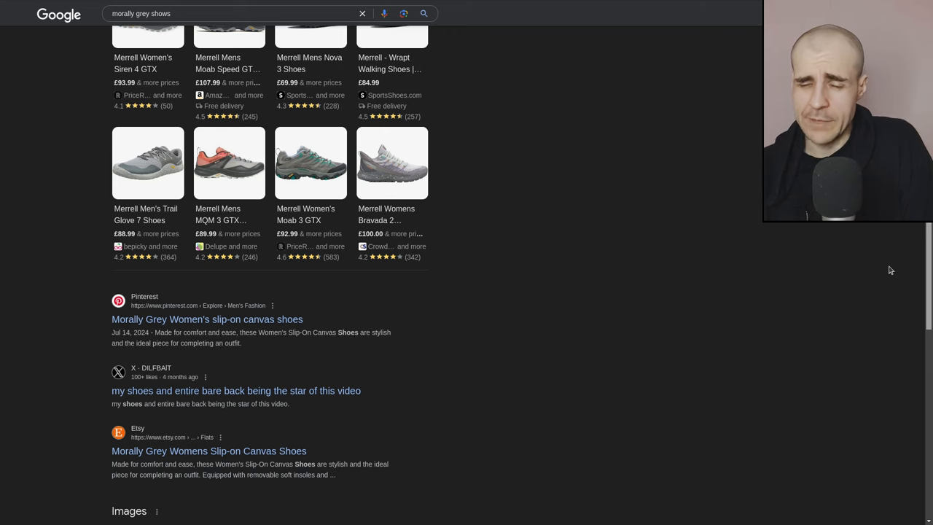
scroll(down, 3)
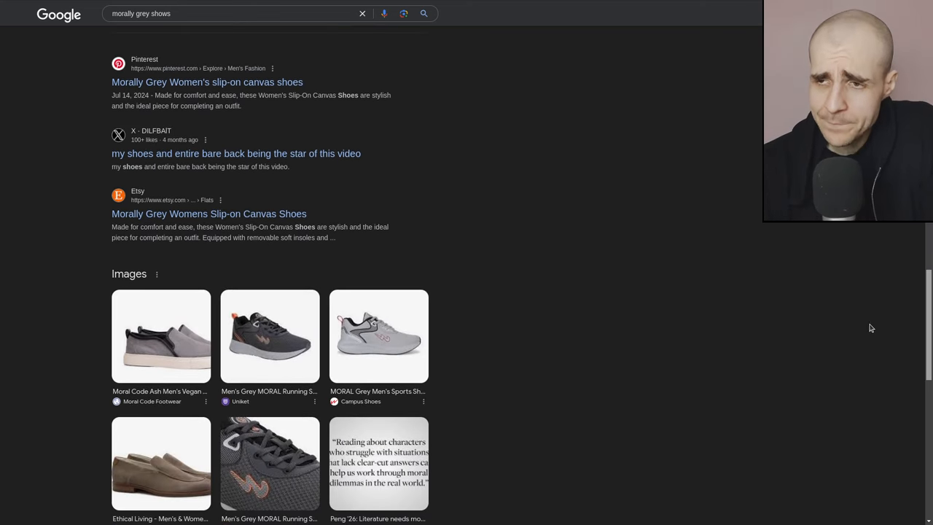
scroll(down, 3)
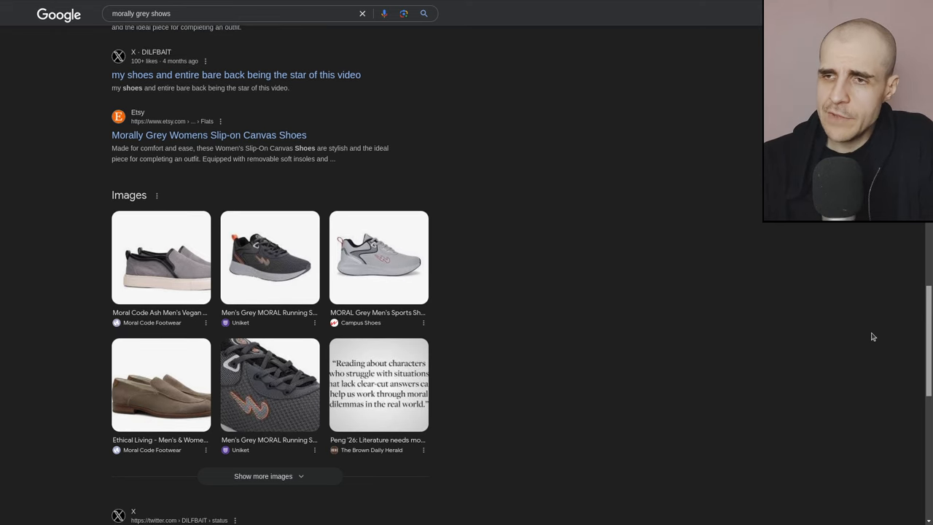
scroll(down, 3)
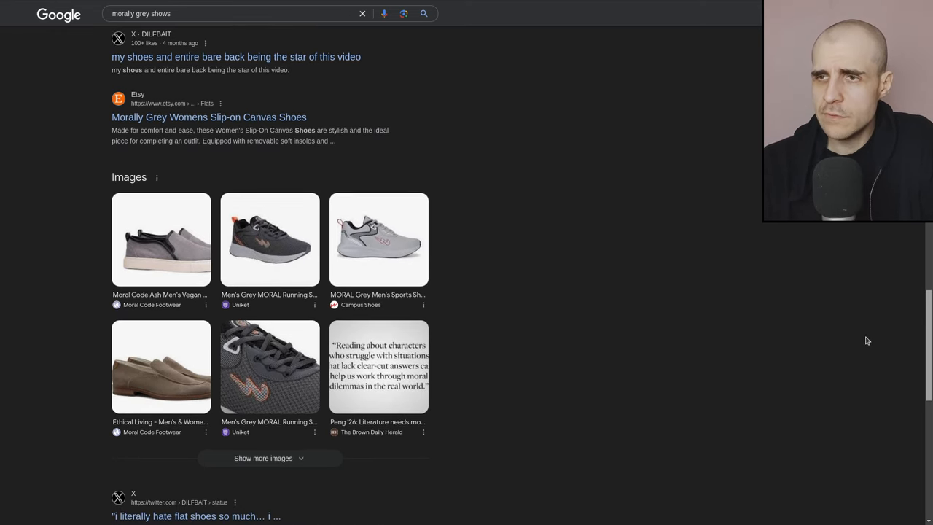
scroll(down, 3)
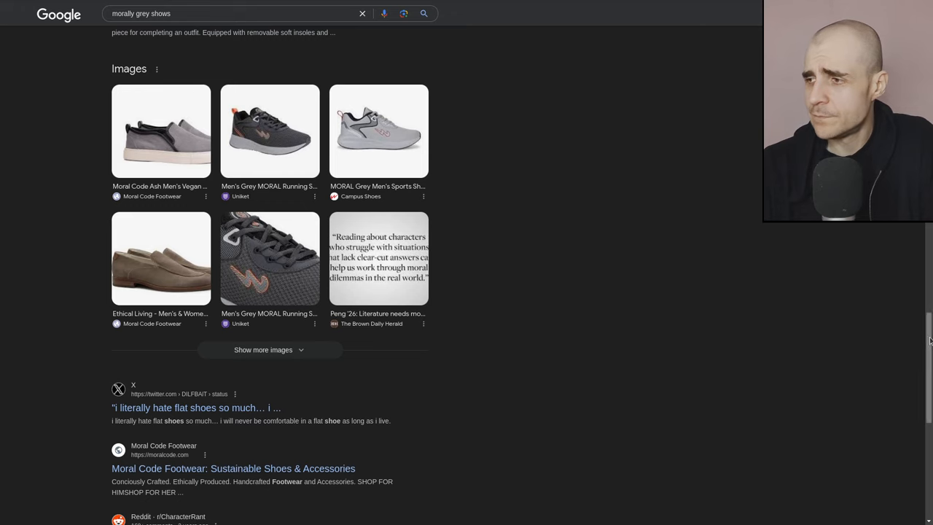
scroll(down, 3)
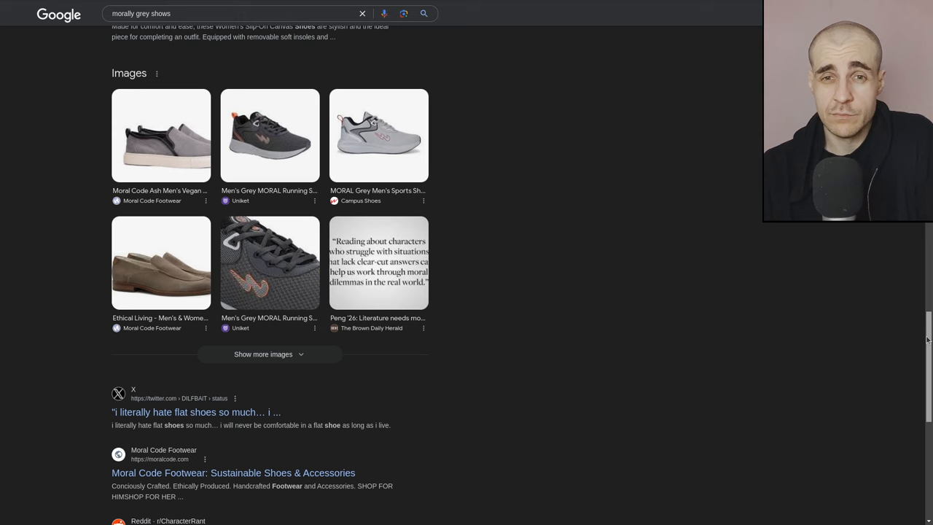
scroll(down, 3)
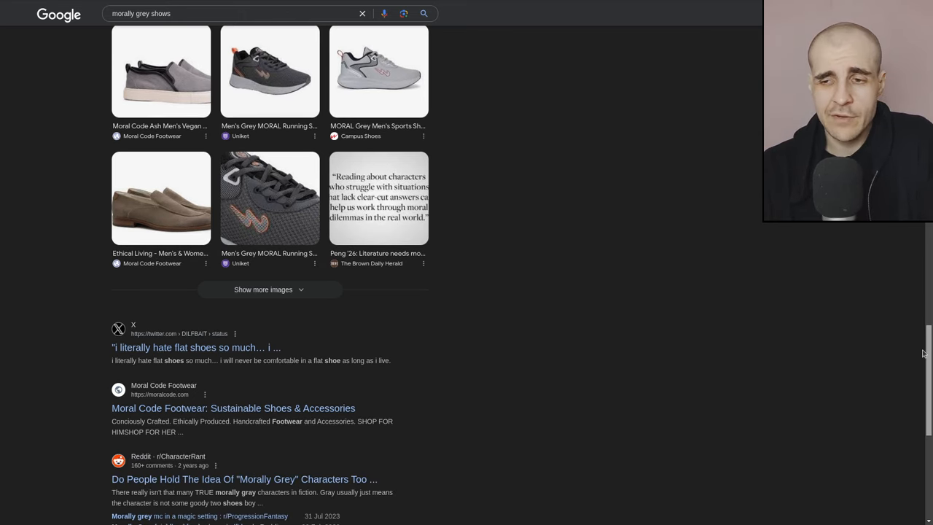
scroll(down, 3)
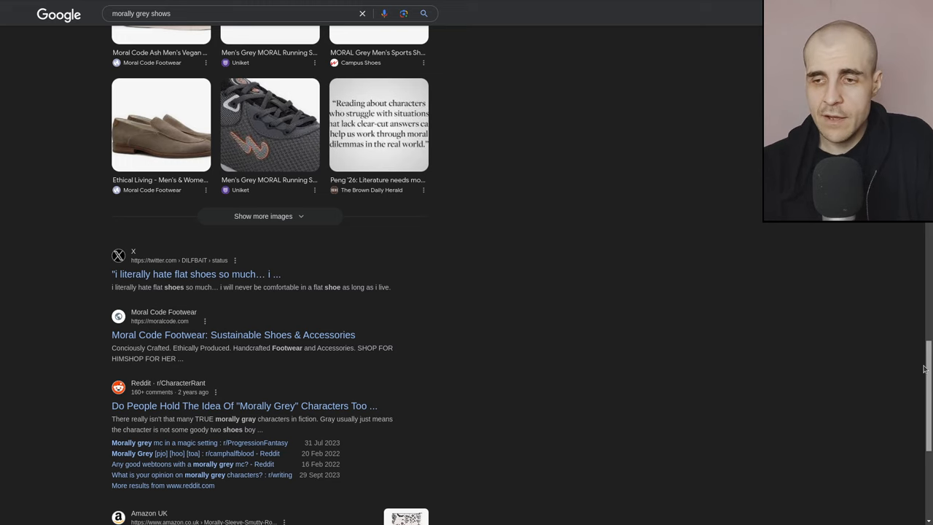
- Scroll to the page bottom with Amazon and Uniket listings, 'People also search for' and page numbers
scroll(down, 3)
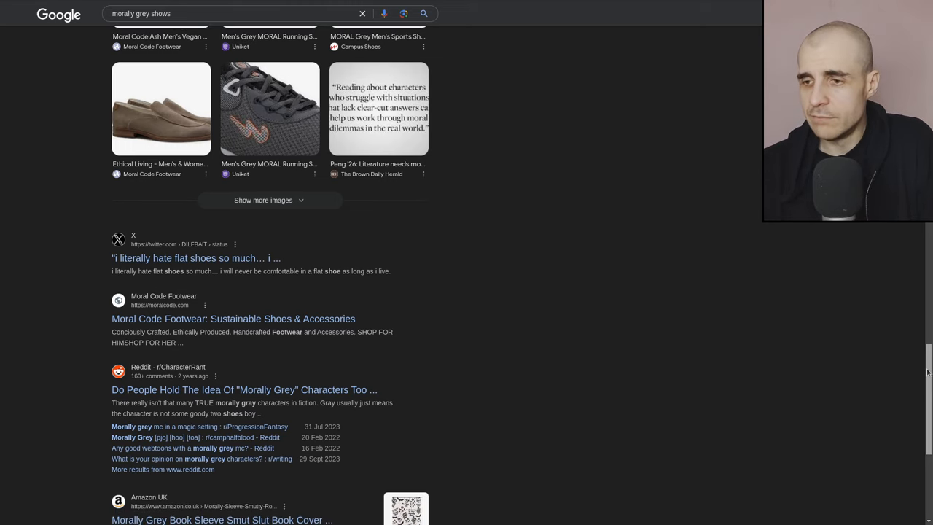
scroll(down, 3)
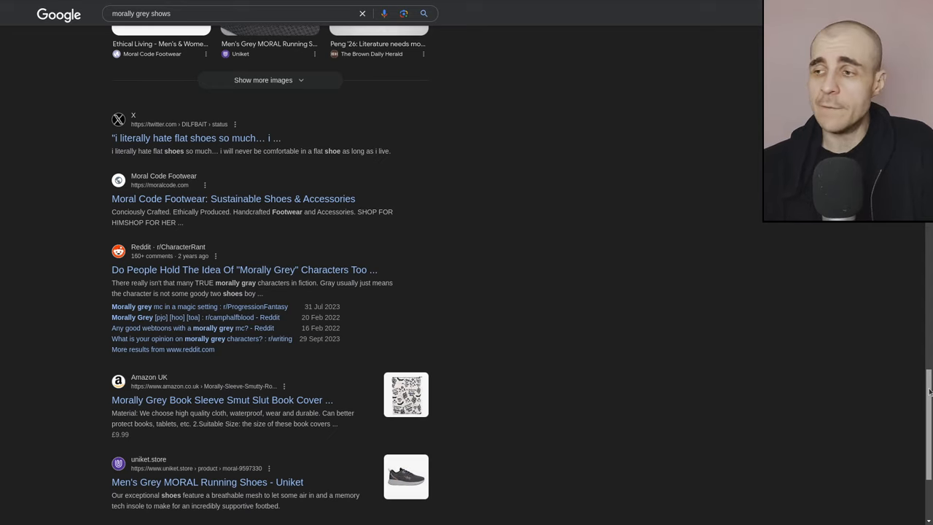
scroll(down, 3)
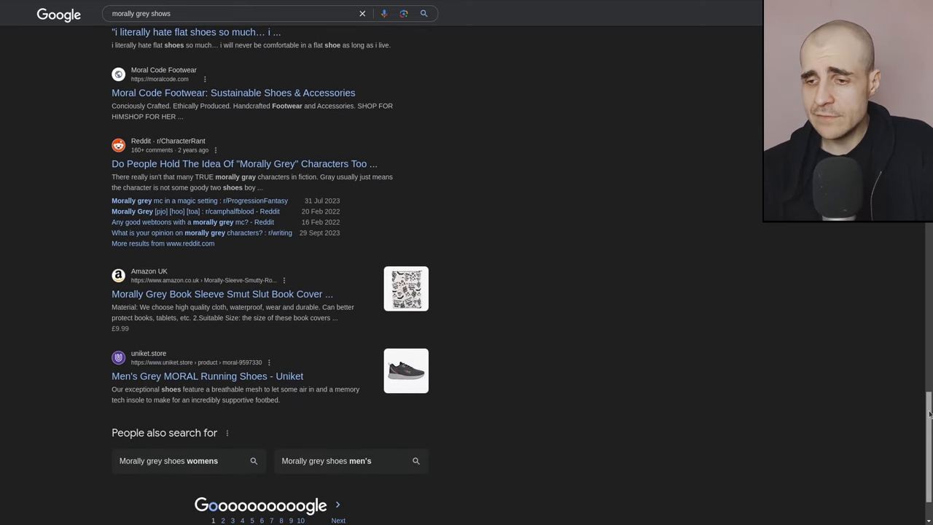
mouse_move(460, 414)
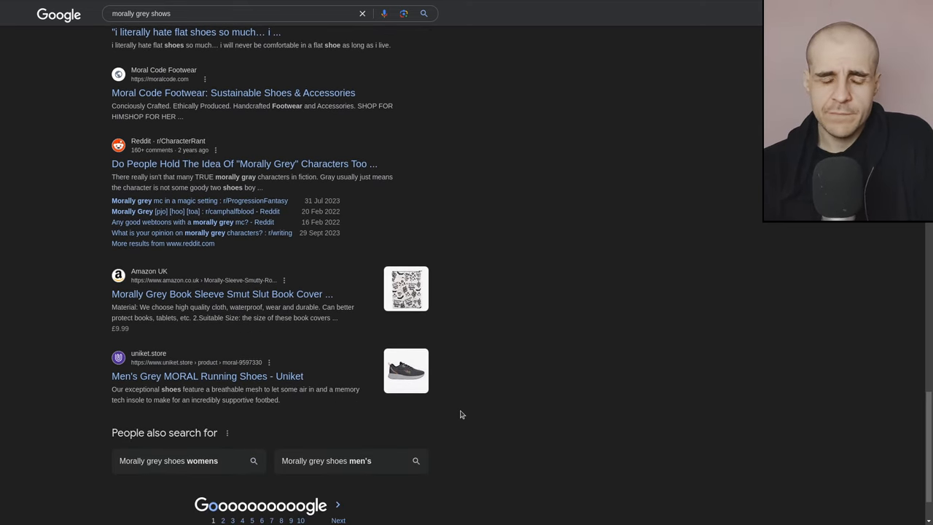
mouse_move(346, 448)
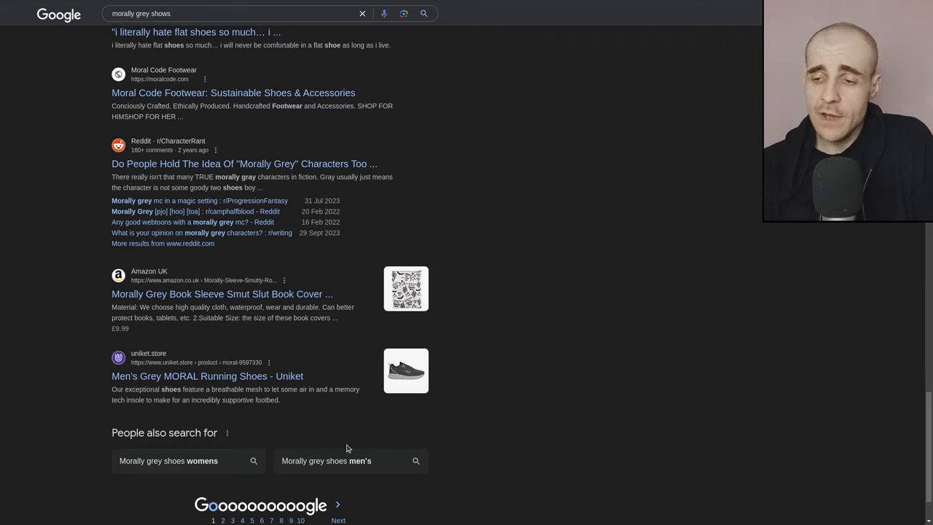
mouse_move(221, 509)
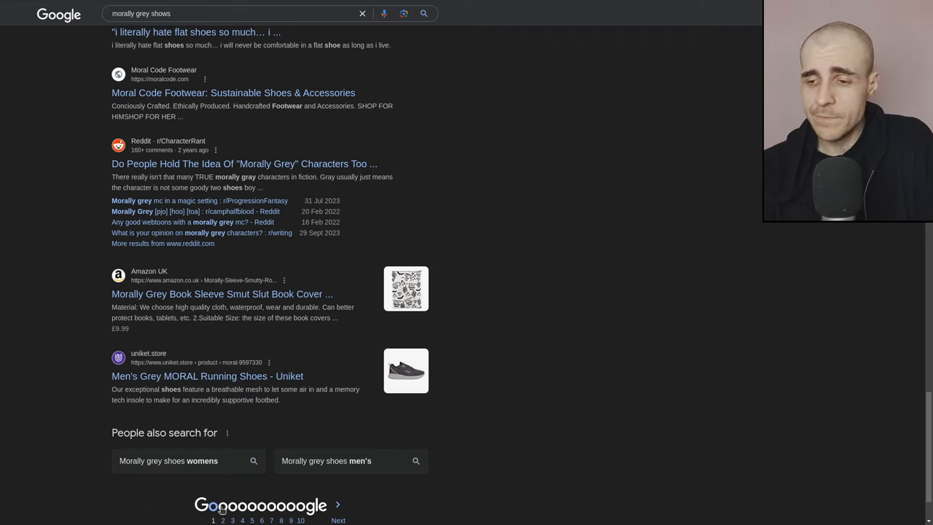
- Go to page 2 of results and browse its grid of grey Merrell walking shoes
click(177, 56)
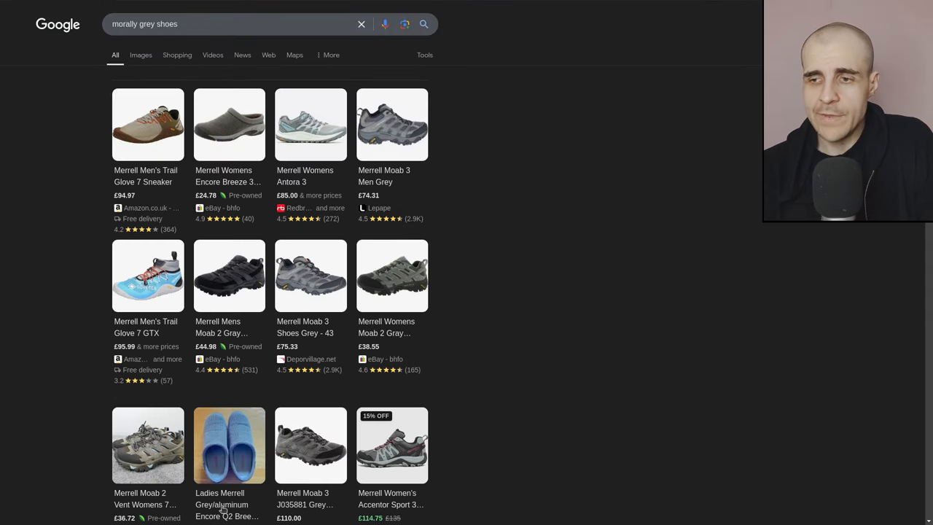
mouse_move(487, 455)
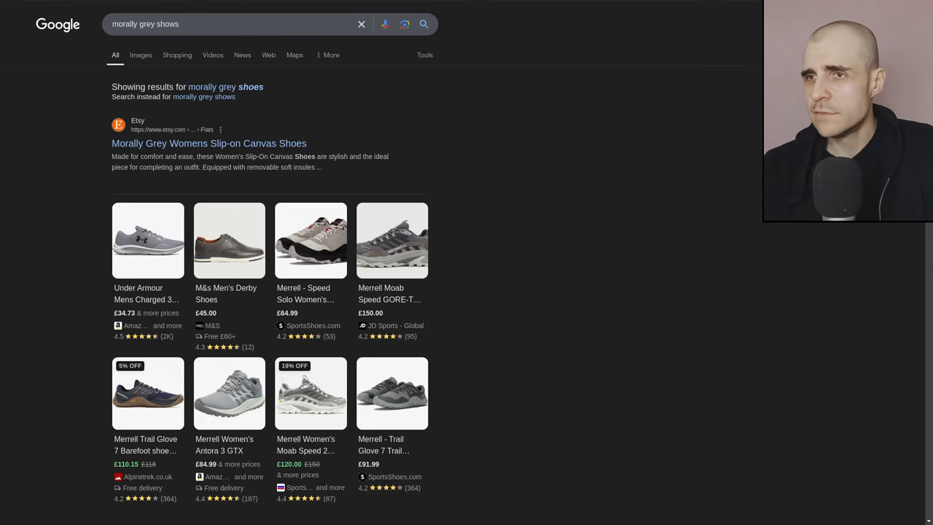
scroll(down, 3)
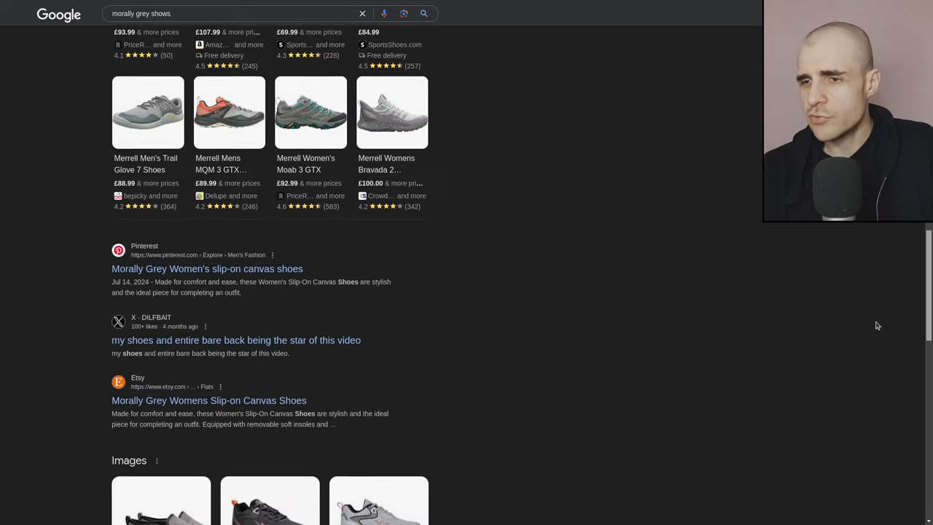
scroll(down, 3)
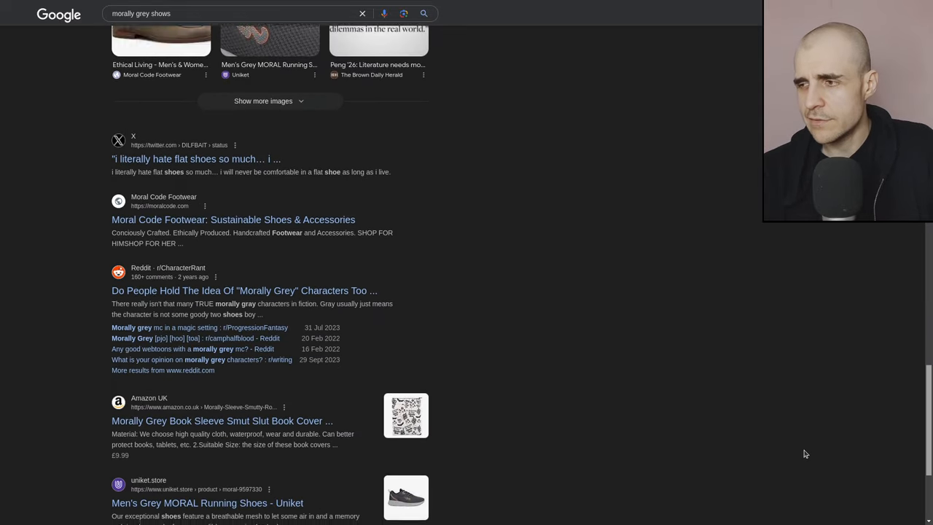
scroll(down, 3)
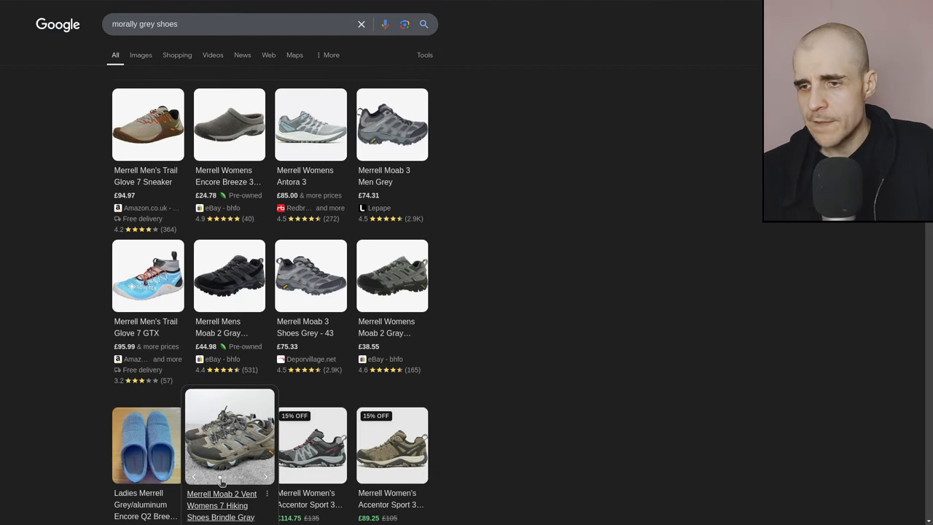
mouse_move(507, 392)
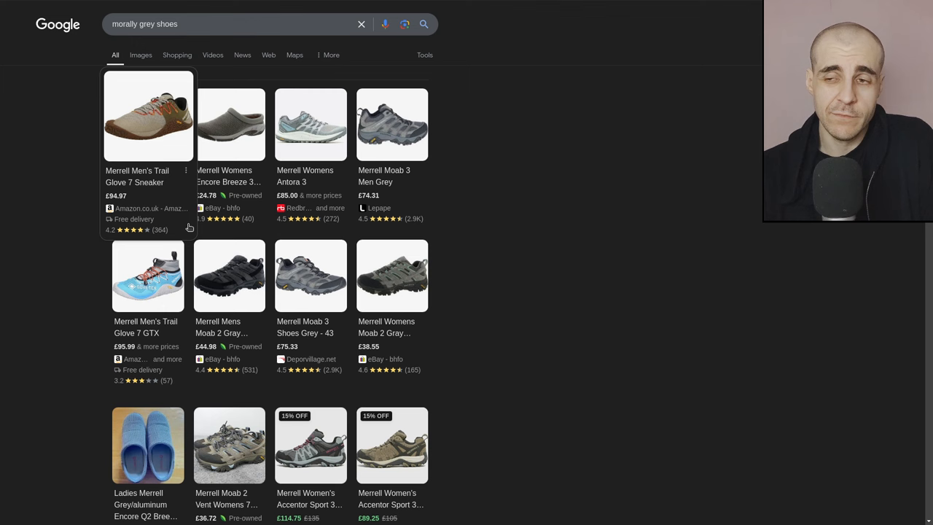
scroll(down, 3)
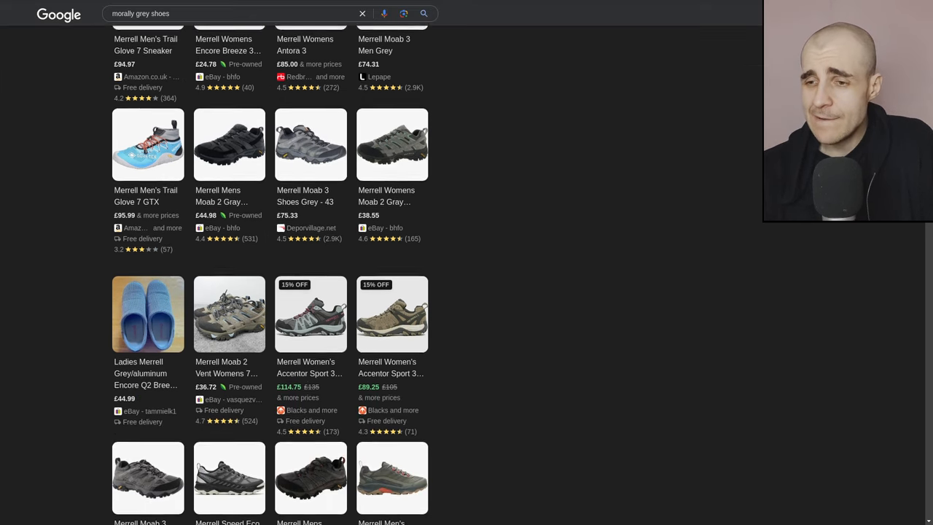
scroll(down, 3)
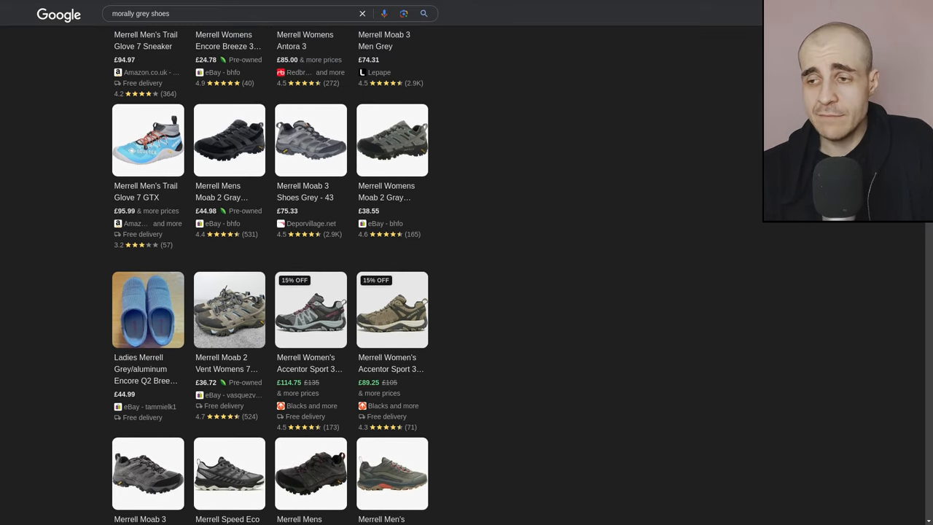
scroll(down, 3)
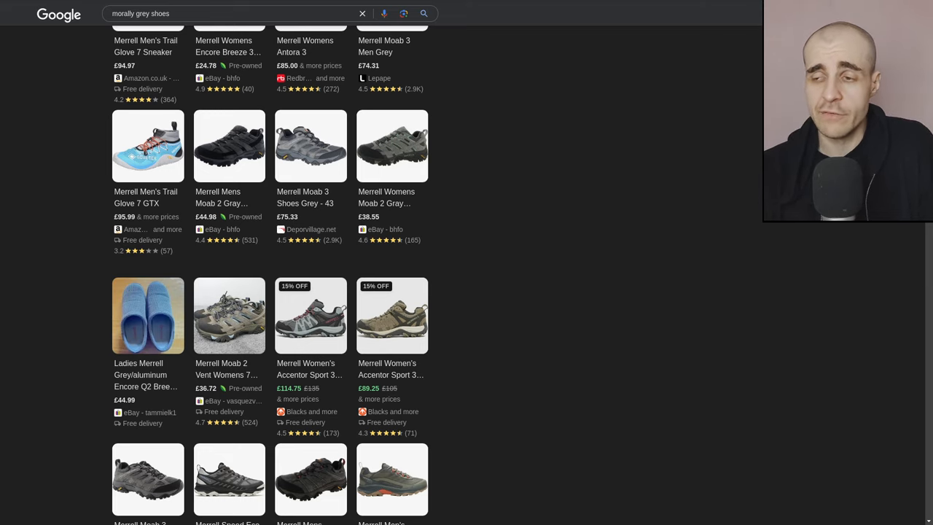
scroll(down, 3)
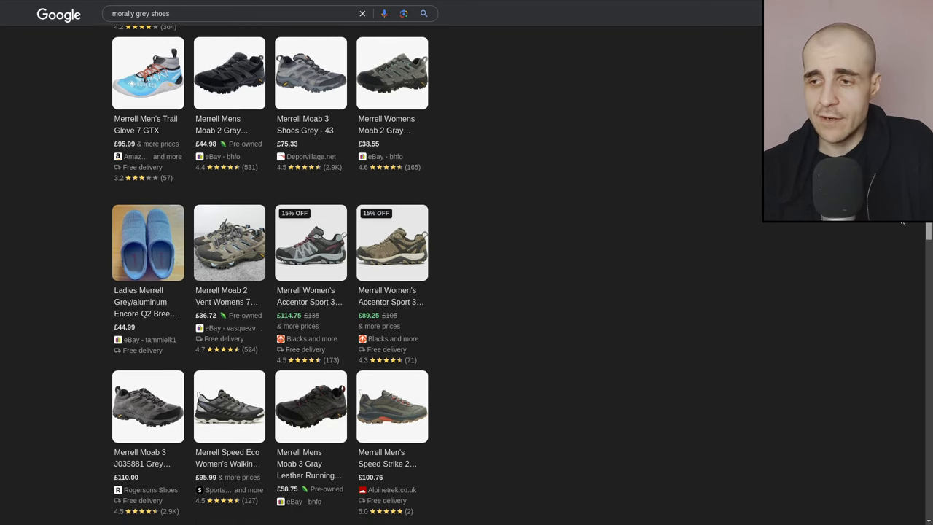
scroll(up, 3)
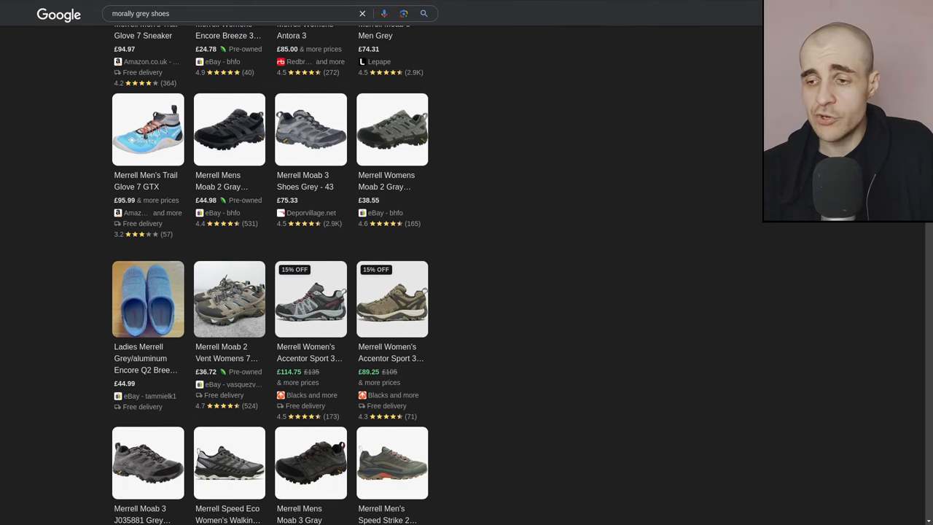
scroll(down, 3)
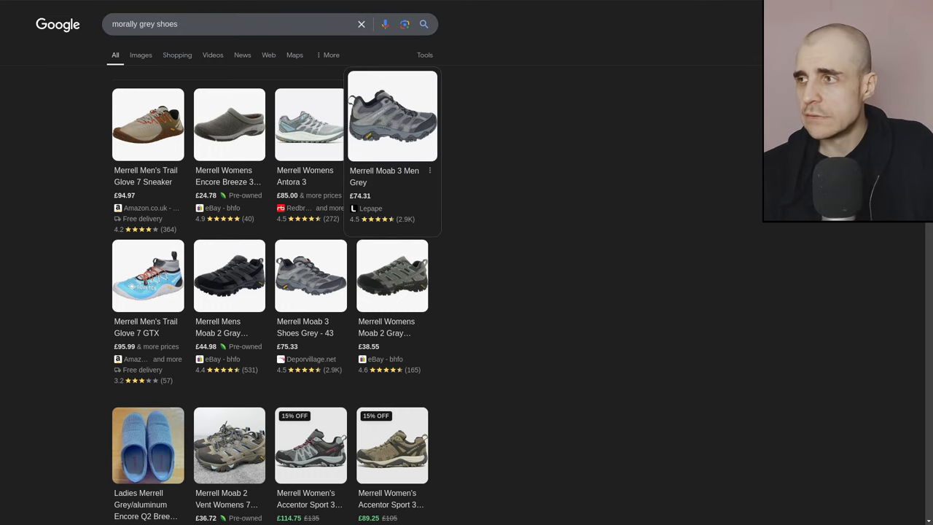
scroll(down, 3)
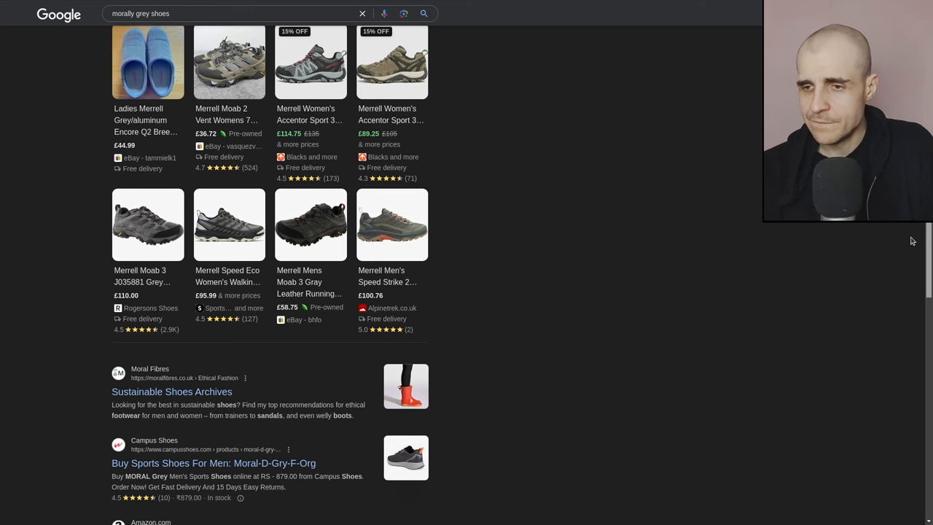
scroll(down, 3)
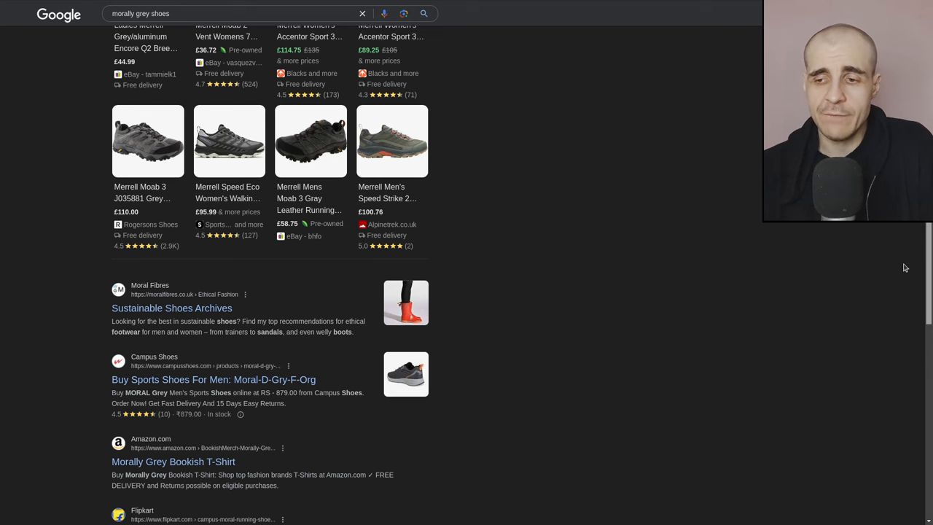
scroll(down, 3)
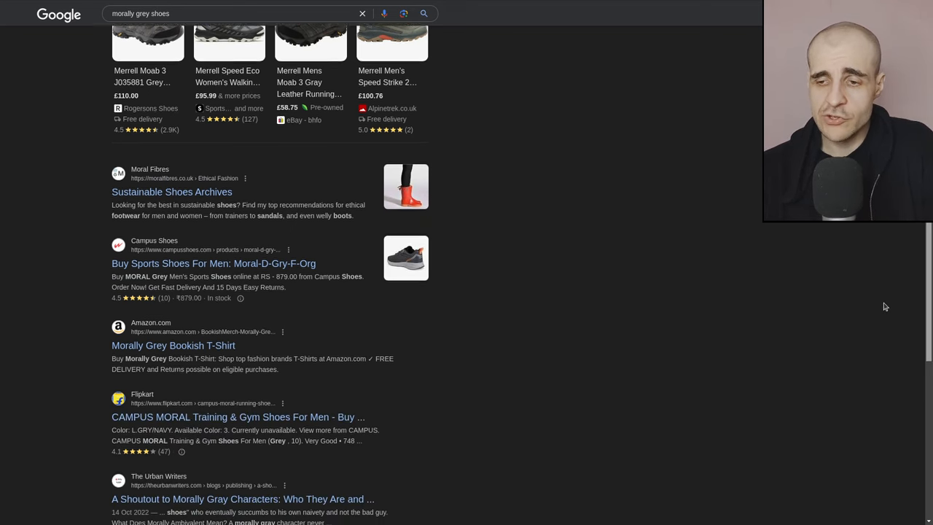
scroll(down, 3)
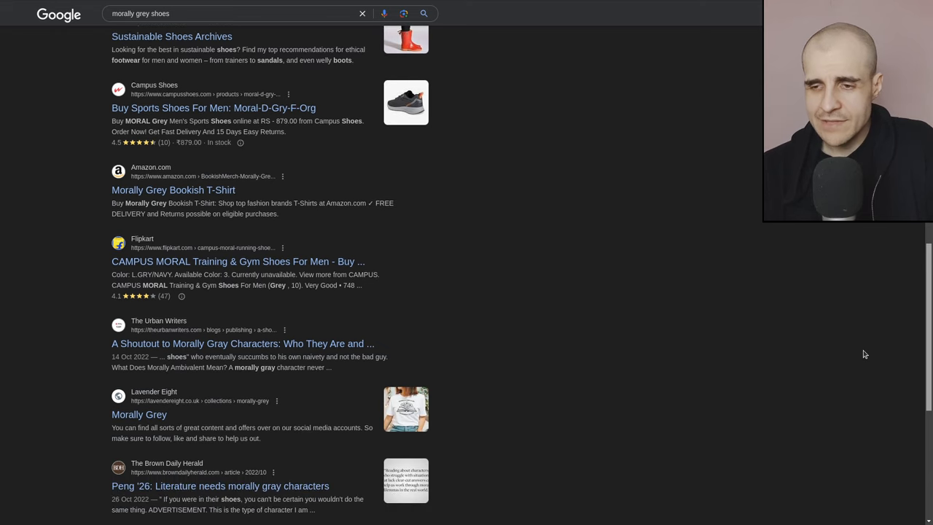
scroll(down, 3)
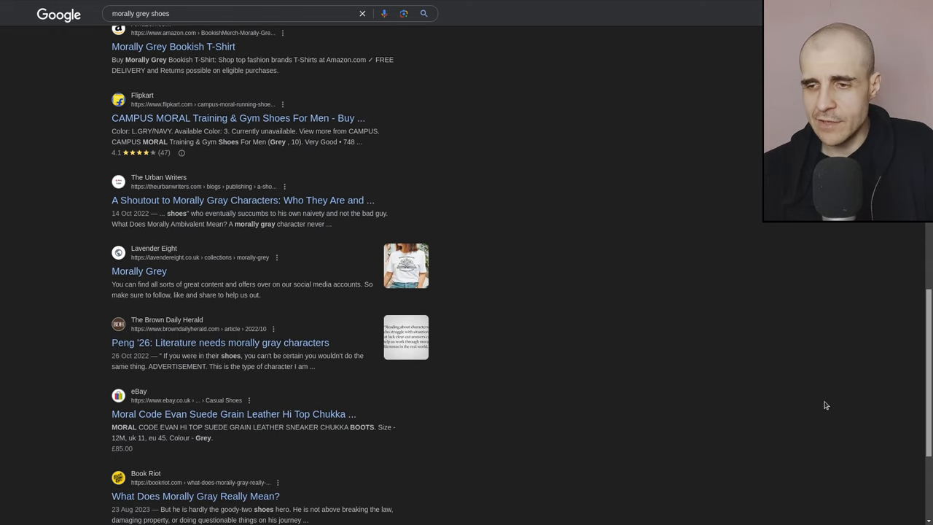
scroll(down, 3)
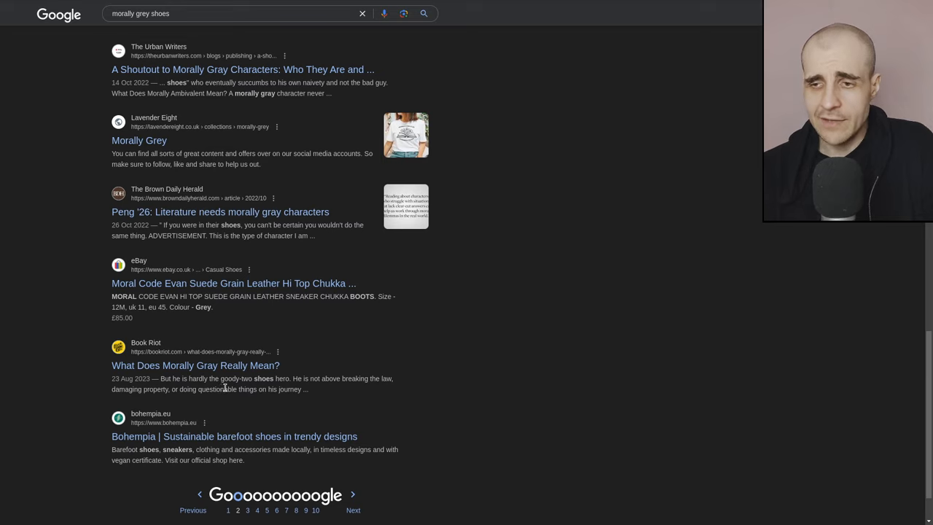
mouse_move(234, 396)
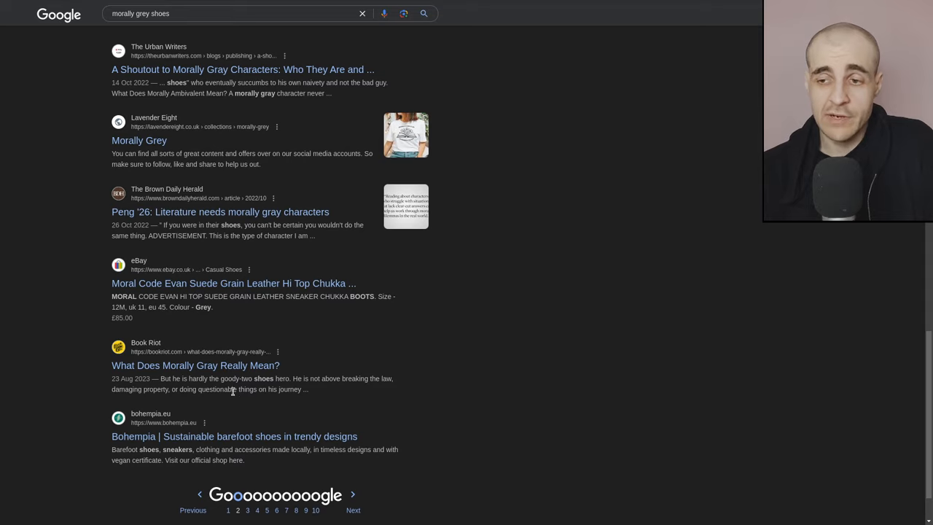
mouse_move(900, 416)
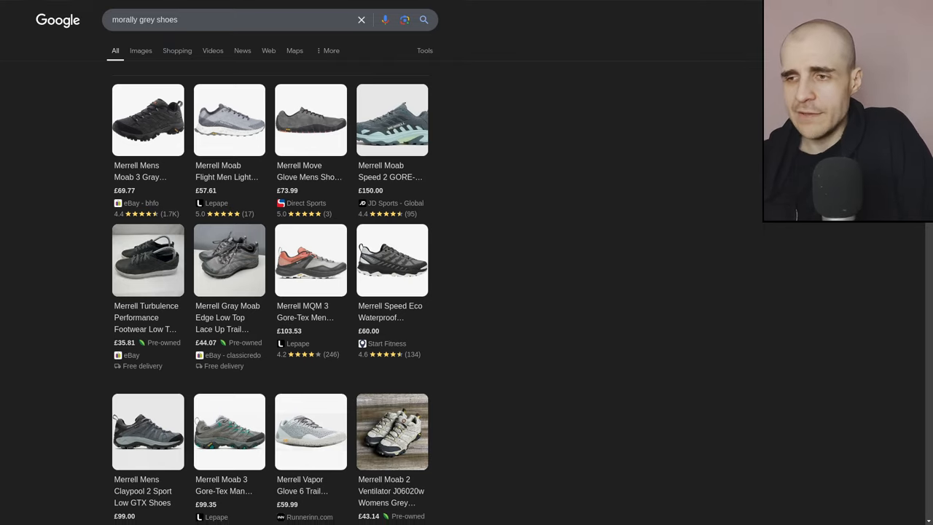
- Scroll through the new page's grey Merrell shoe grid into the web results
scroll(down, 3)
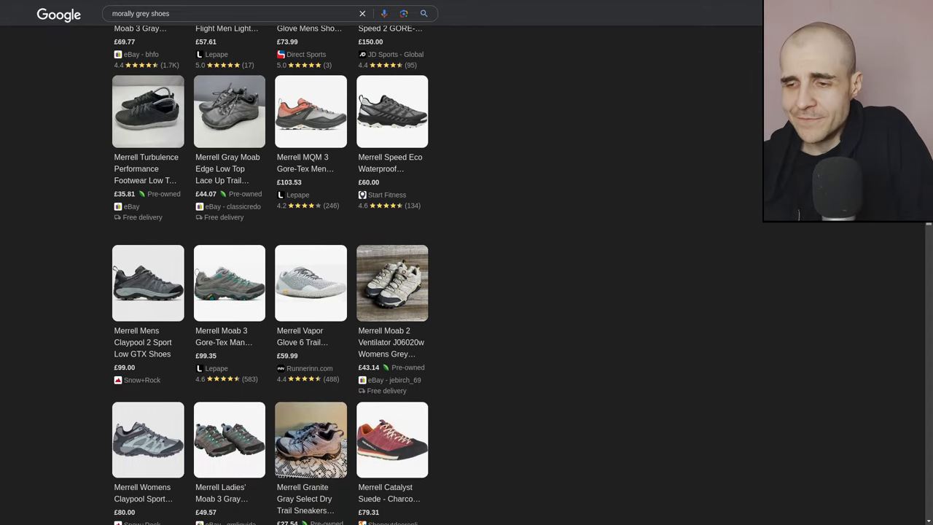
scroll(down, 3)
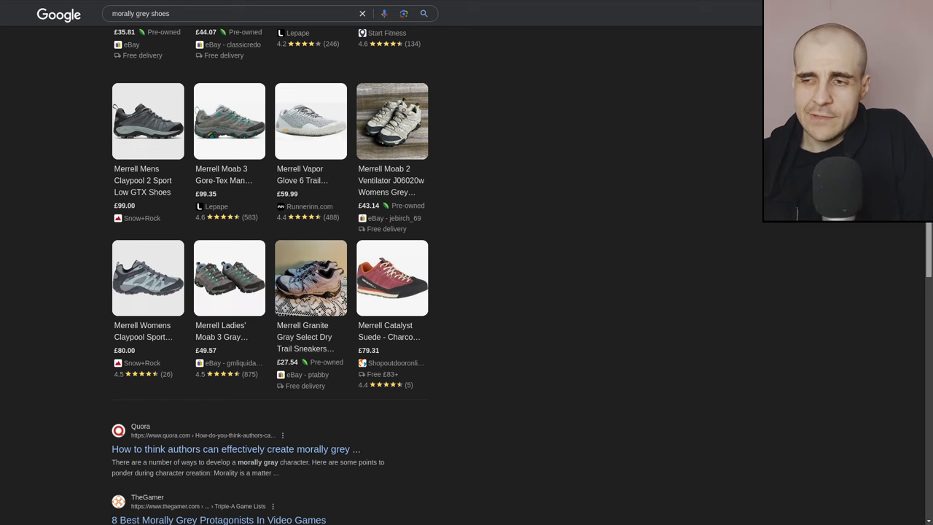
scroll(up, 3)
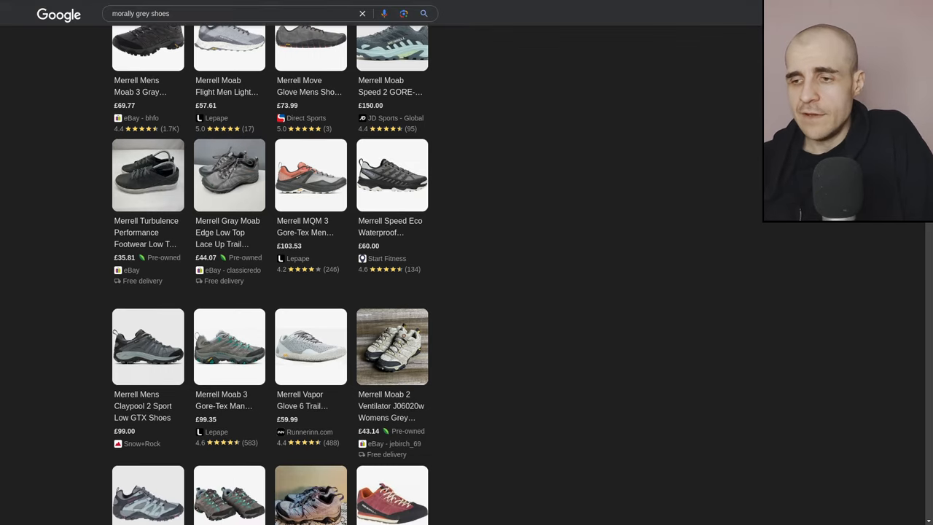
scroll(down, 3)
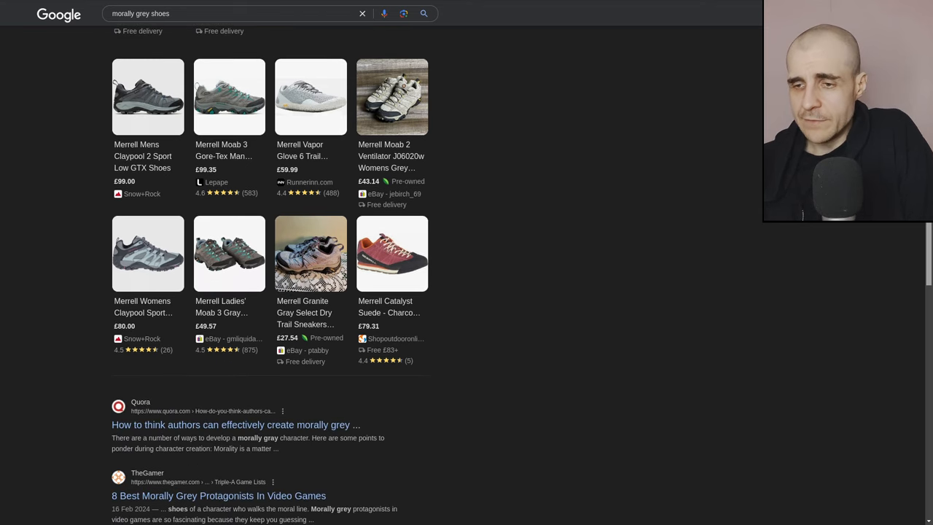
scroll(down, 3)
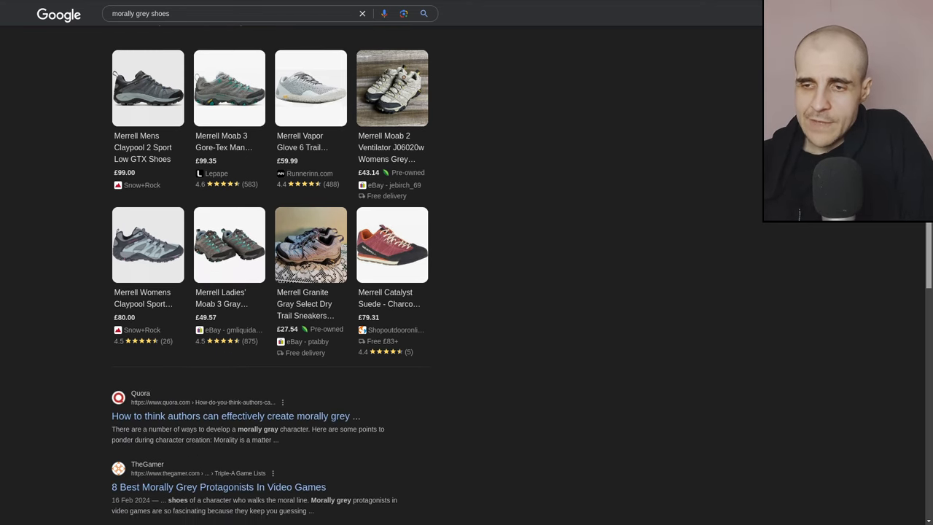
scroll(down, 3)
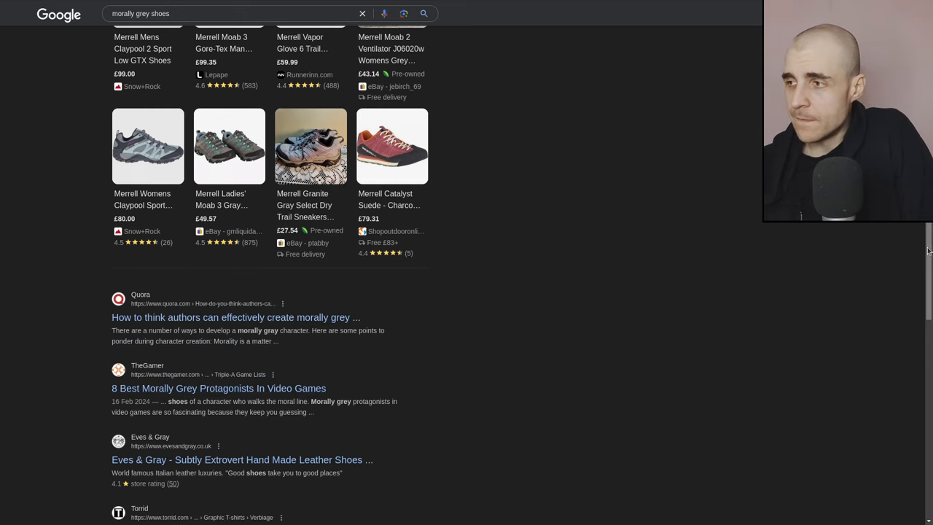
- Continue down to the Quora, TheGamer, Eves & Gray and Torrid results
scroll(down, 3)
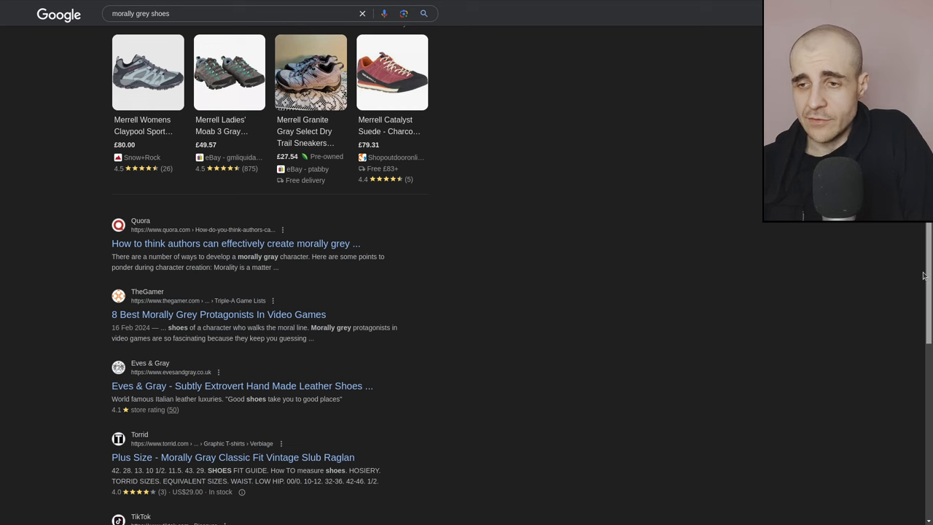
scroll(down, 3)
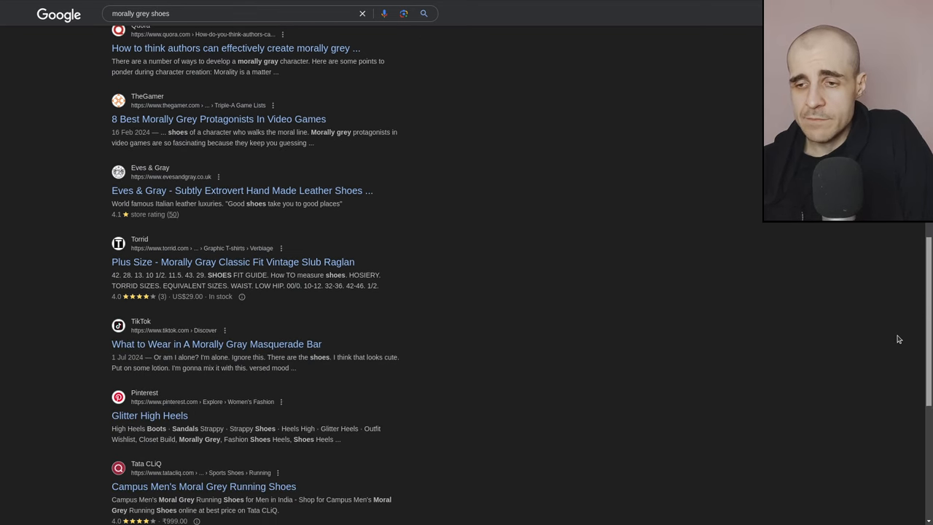
scroll(down, 3)
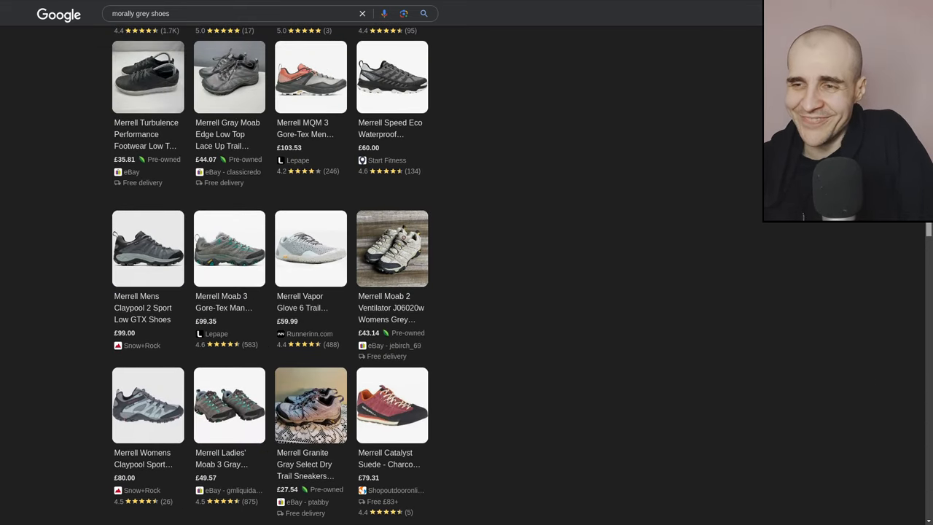
scroll(down, 3)
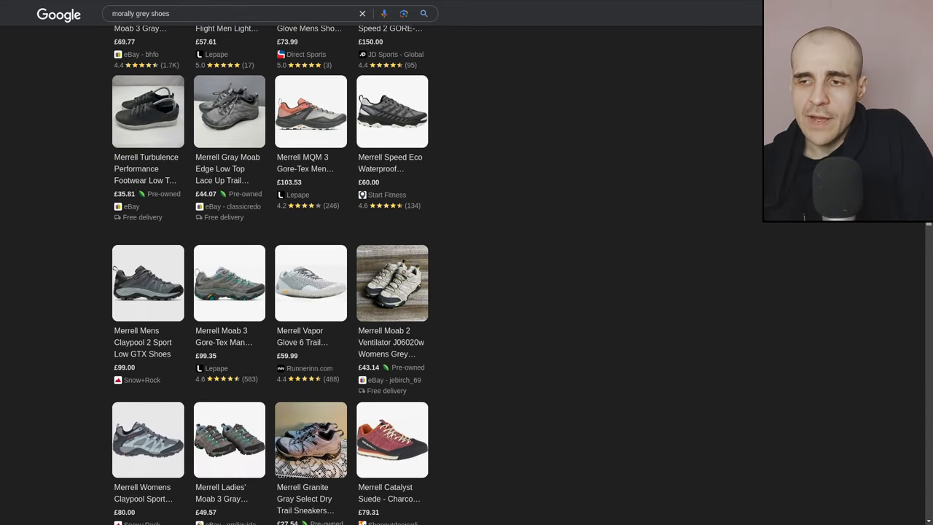